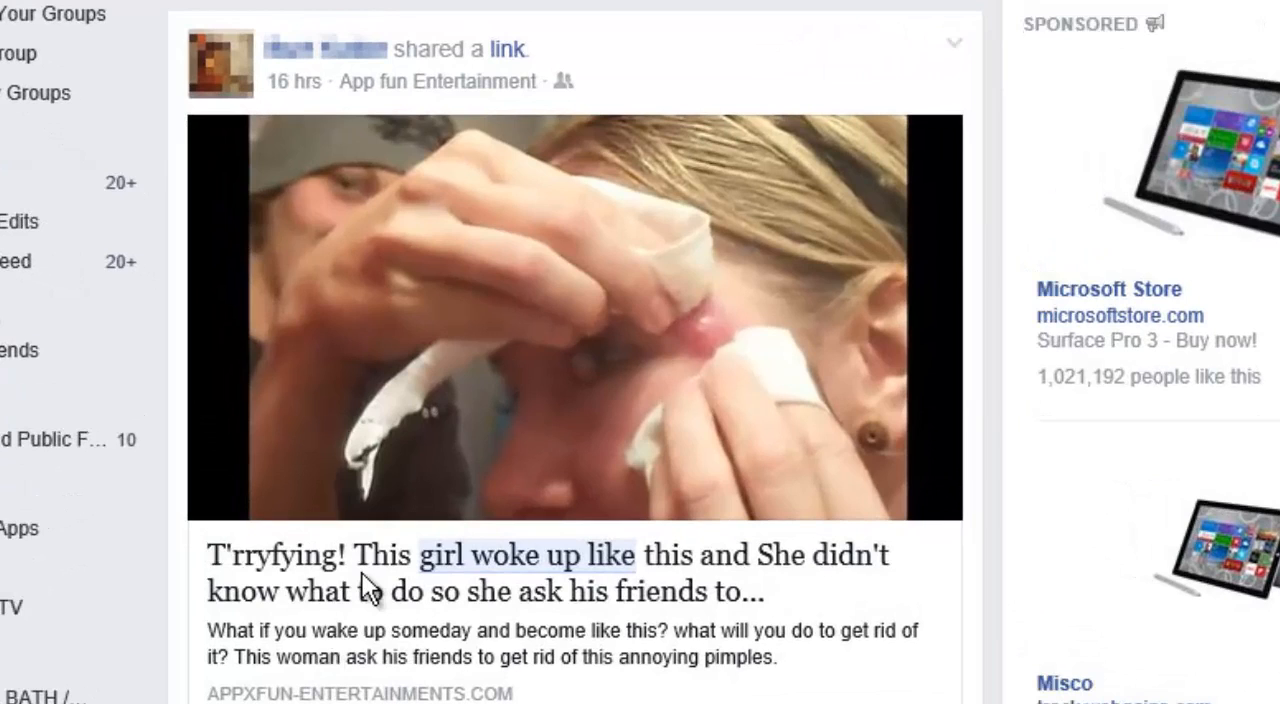
mouse_move(352, 582)
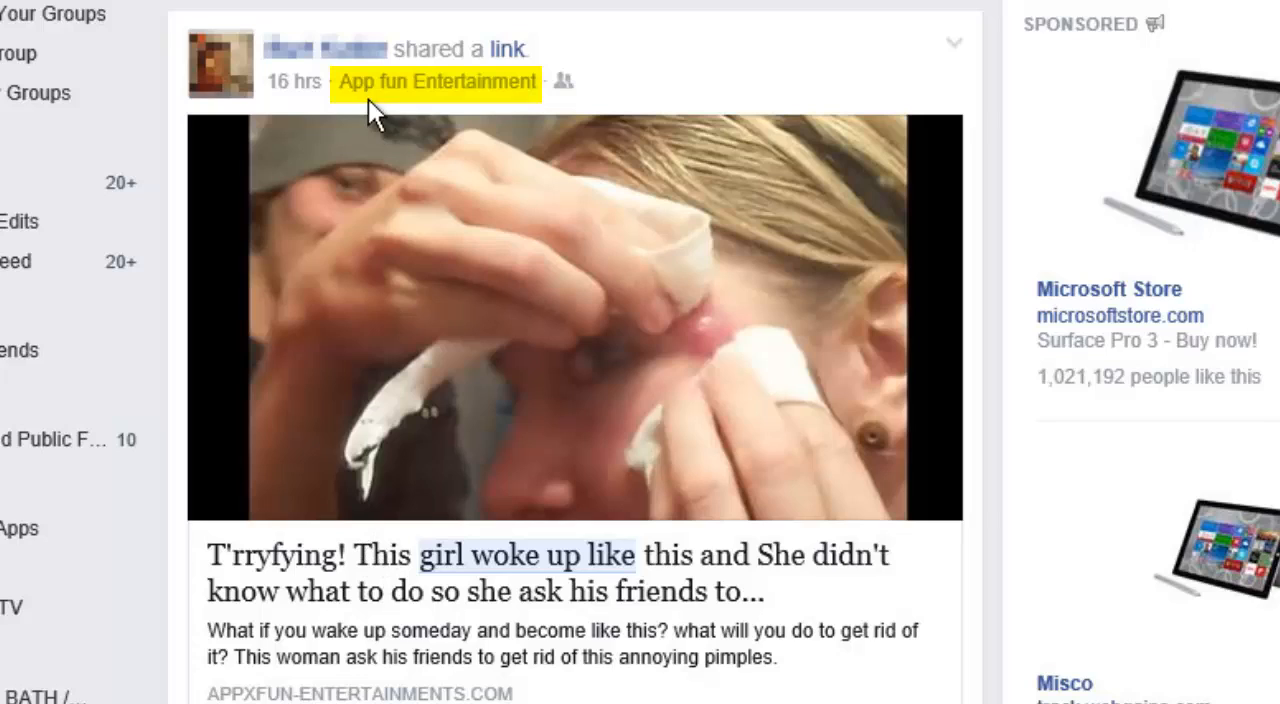
mouse_move(420, 108)
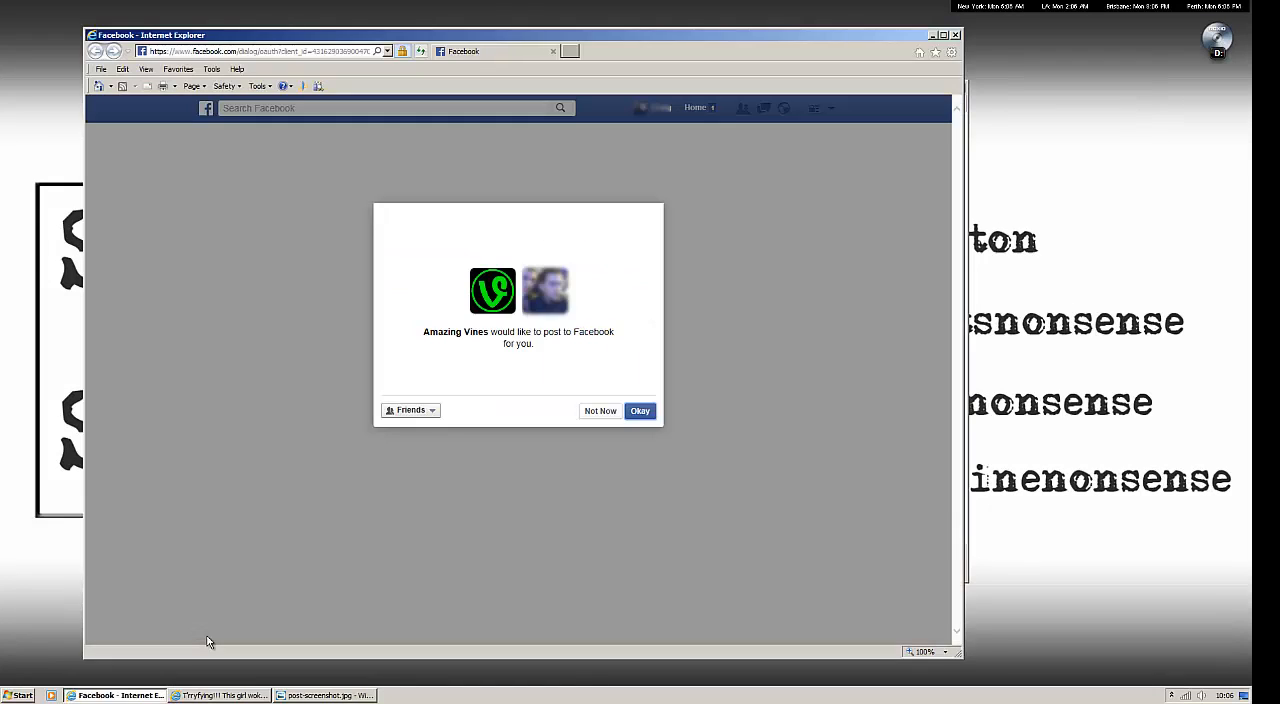
mouse_move(224, 578)
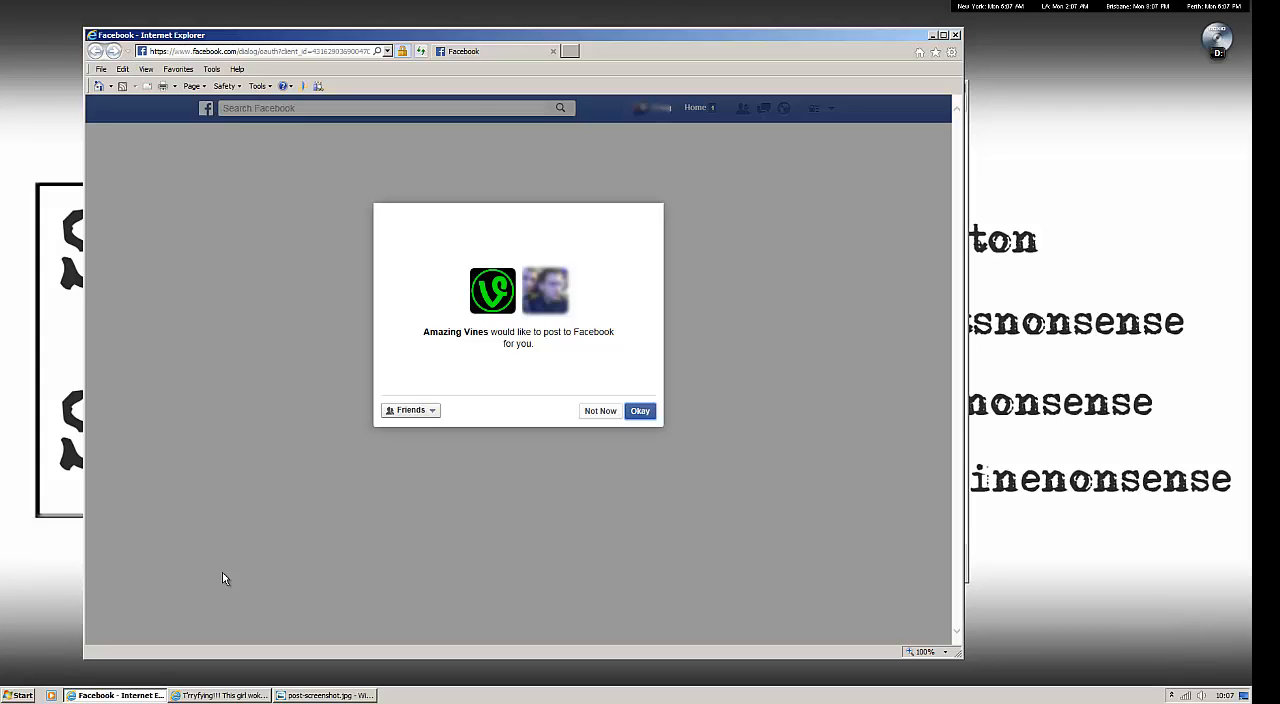
mouse_move(268, 540)
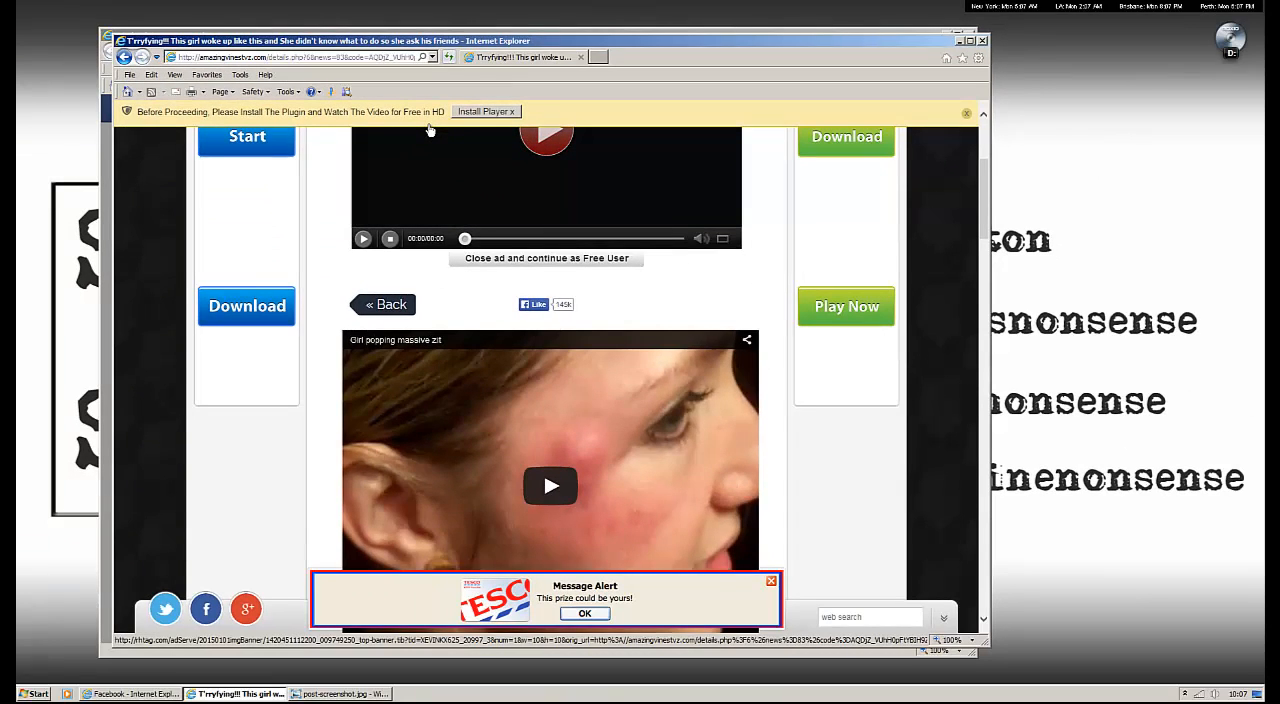
scroll("down", 3)
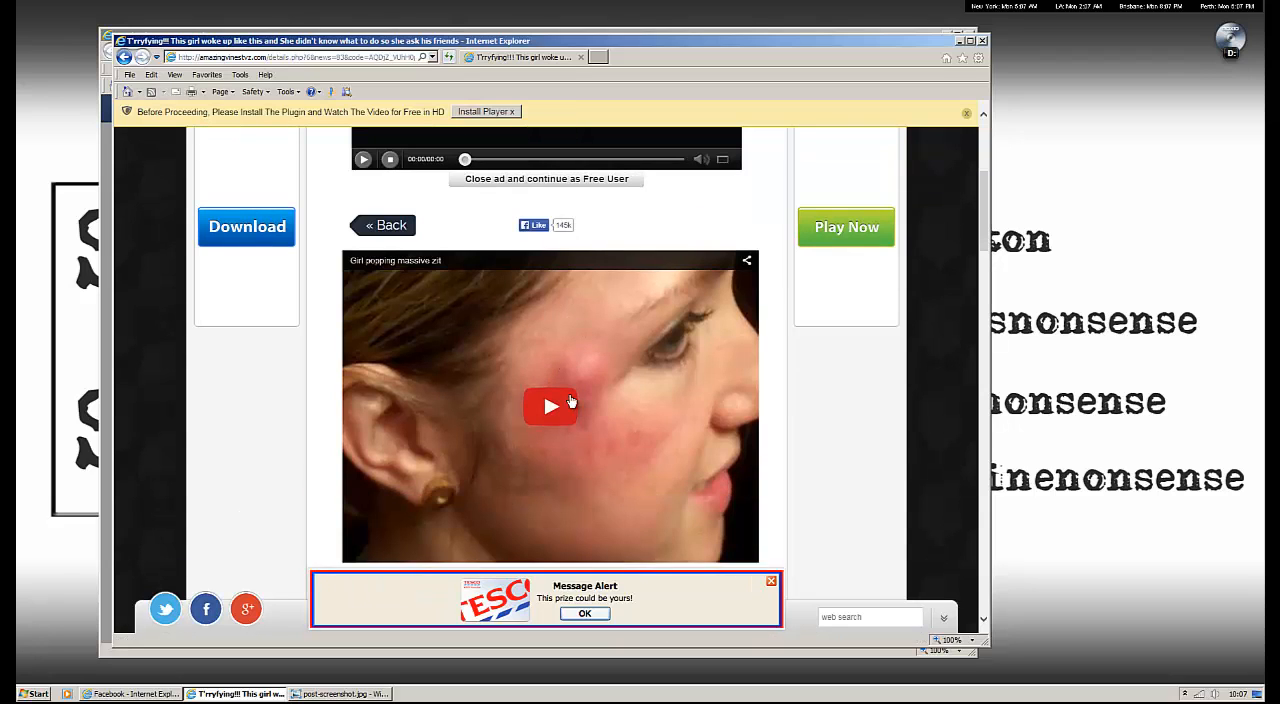
mouse_move(537, 372)
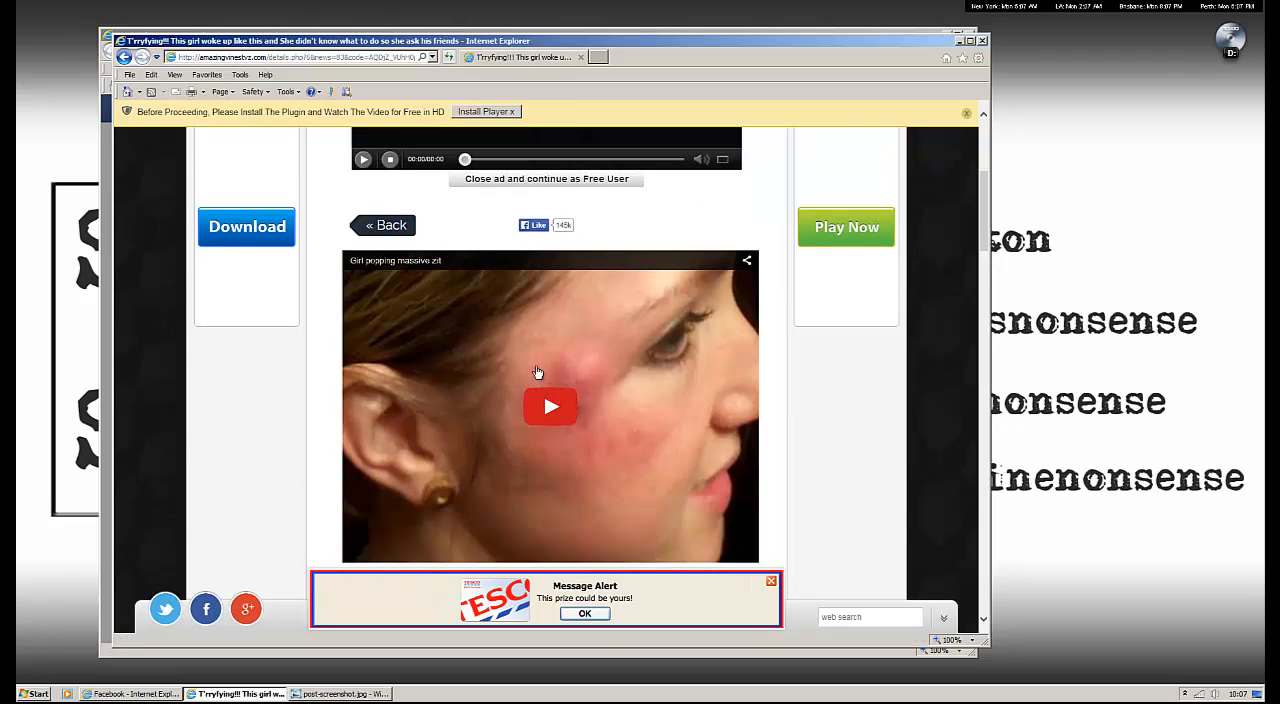
mouse_move(546, 381)
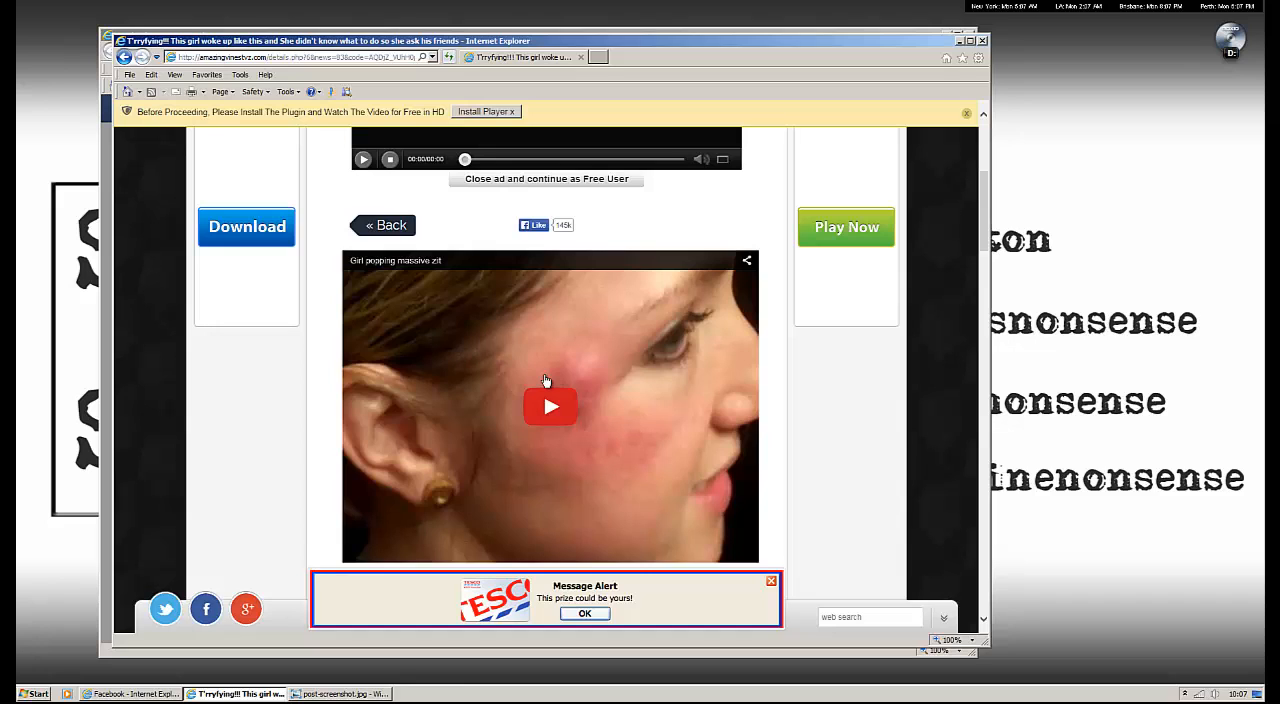
mouse_move(594, 331)
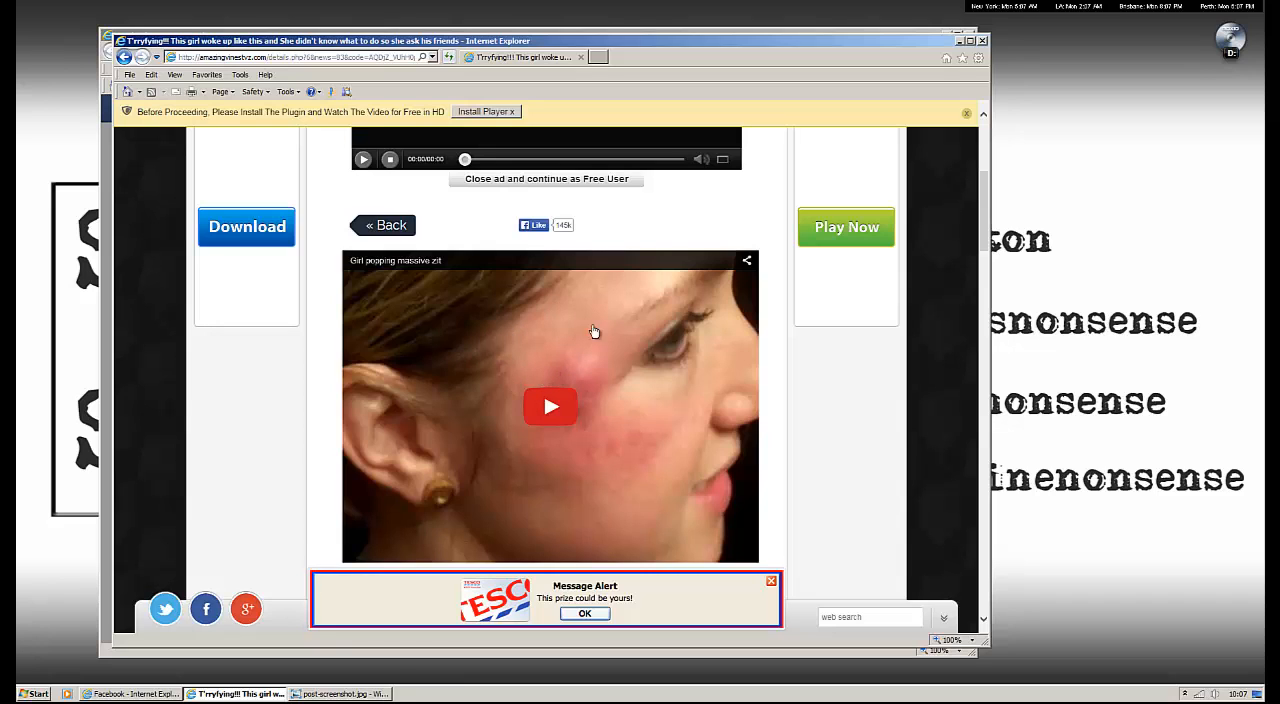